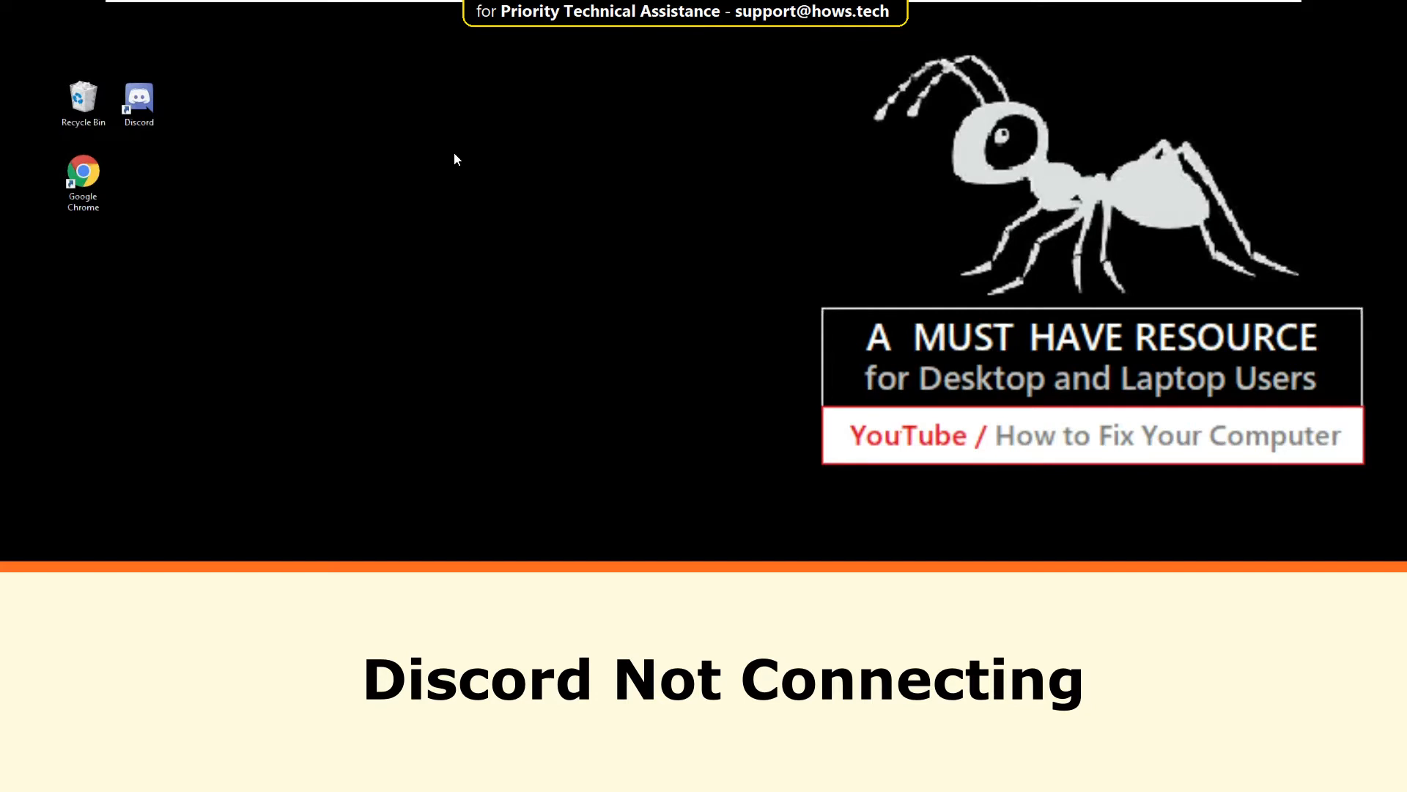
mouse_move(425, 312)
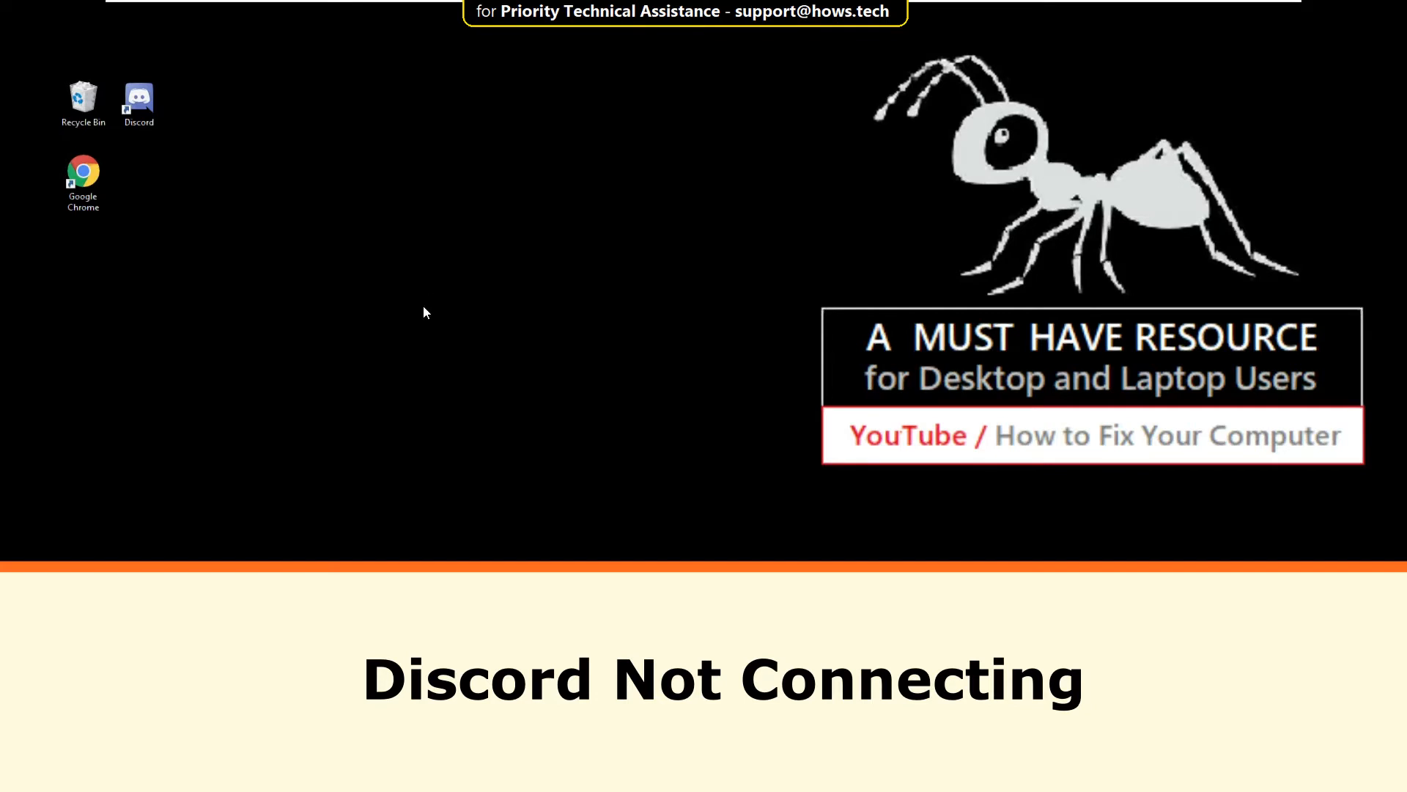
Step: Search the Start menu for 'control panel' so the Control Panel app appears as best match
text(control panel)
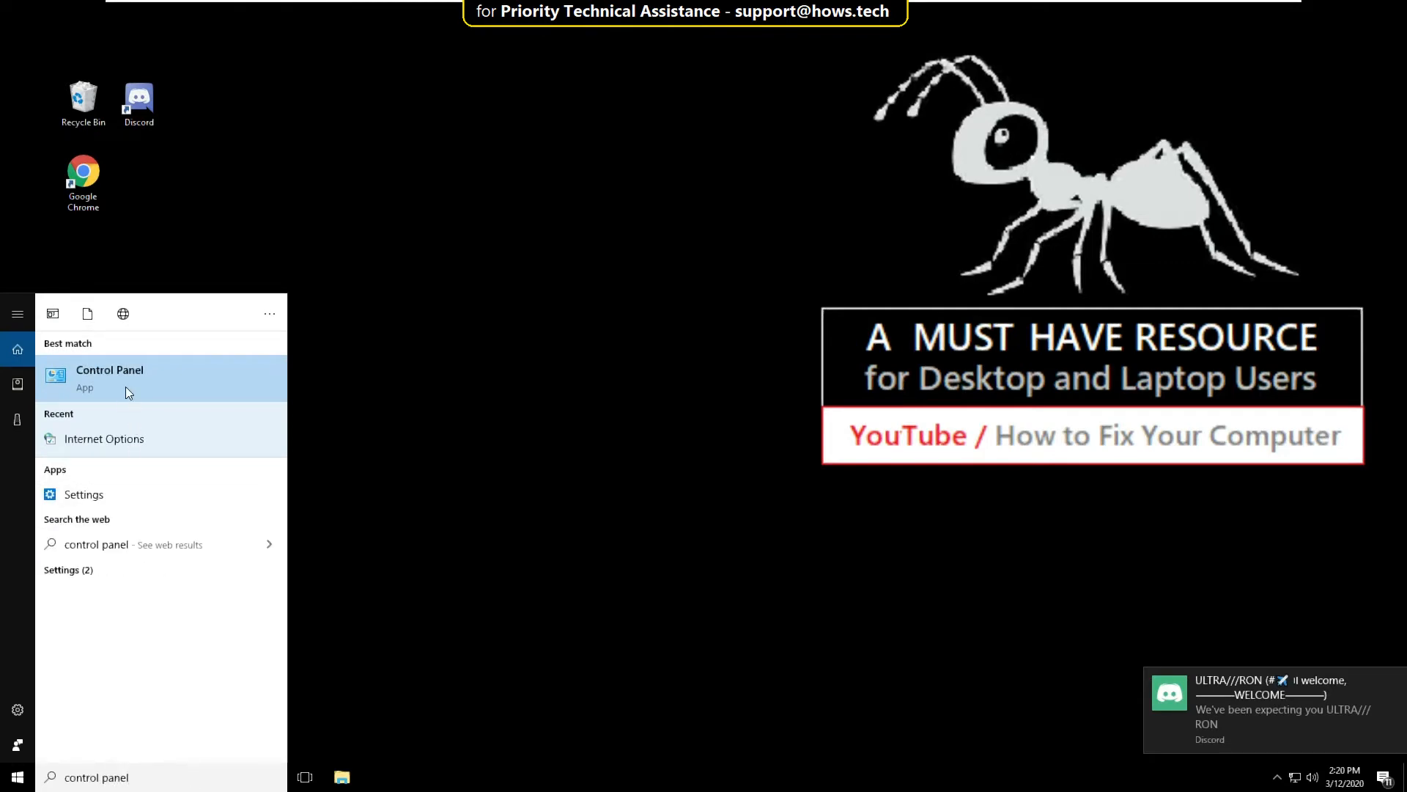
Step: Launch Control Panel and reach Internet Properties via Network and Internet > Internet Options
click(109, 369)
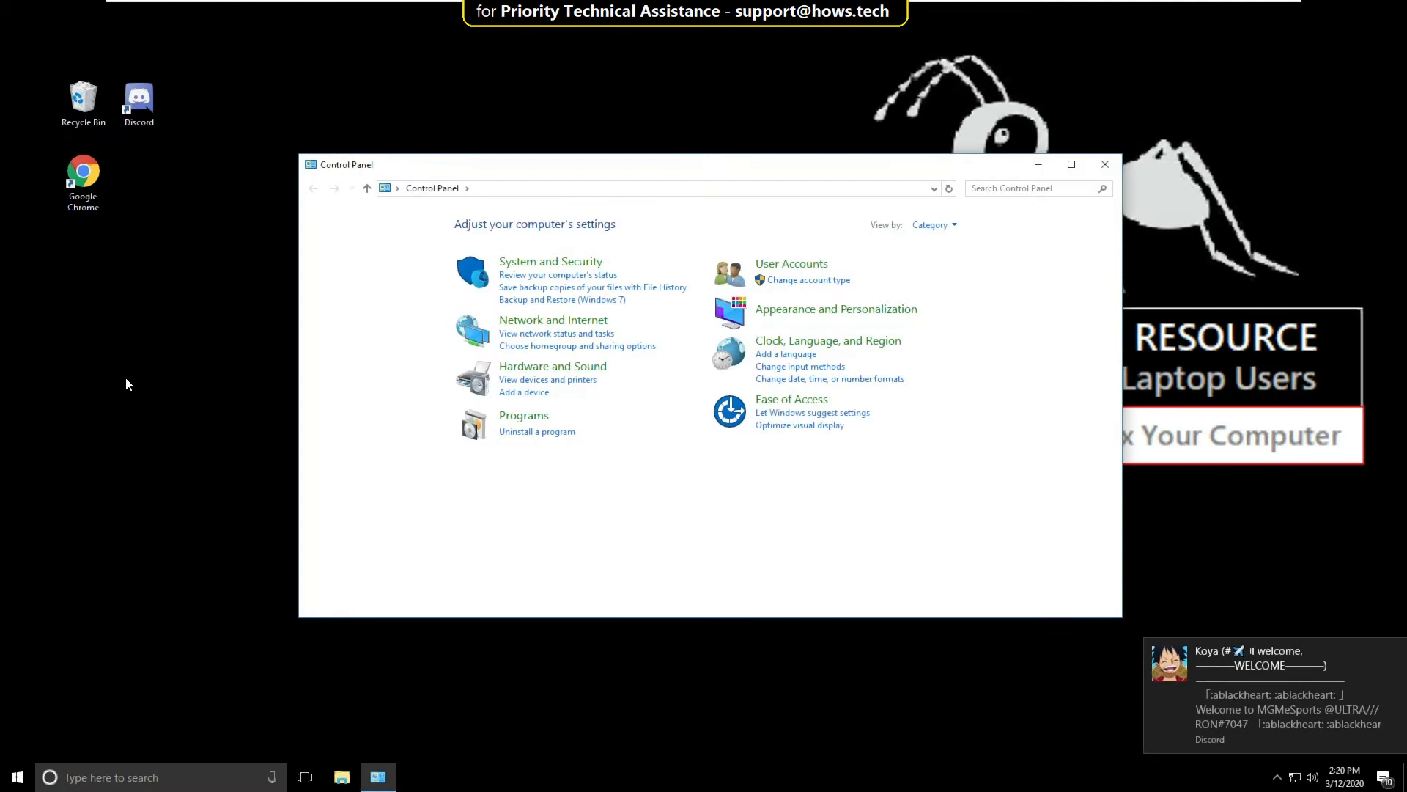
click(553, 320)
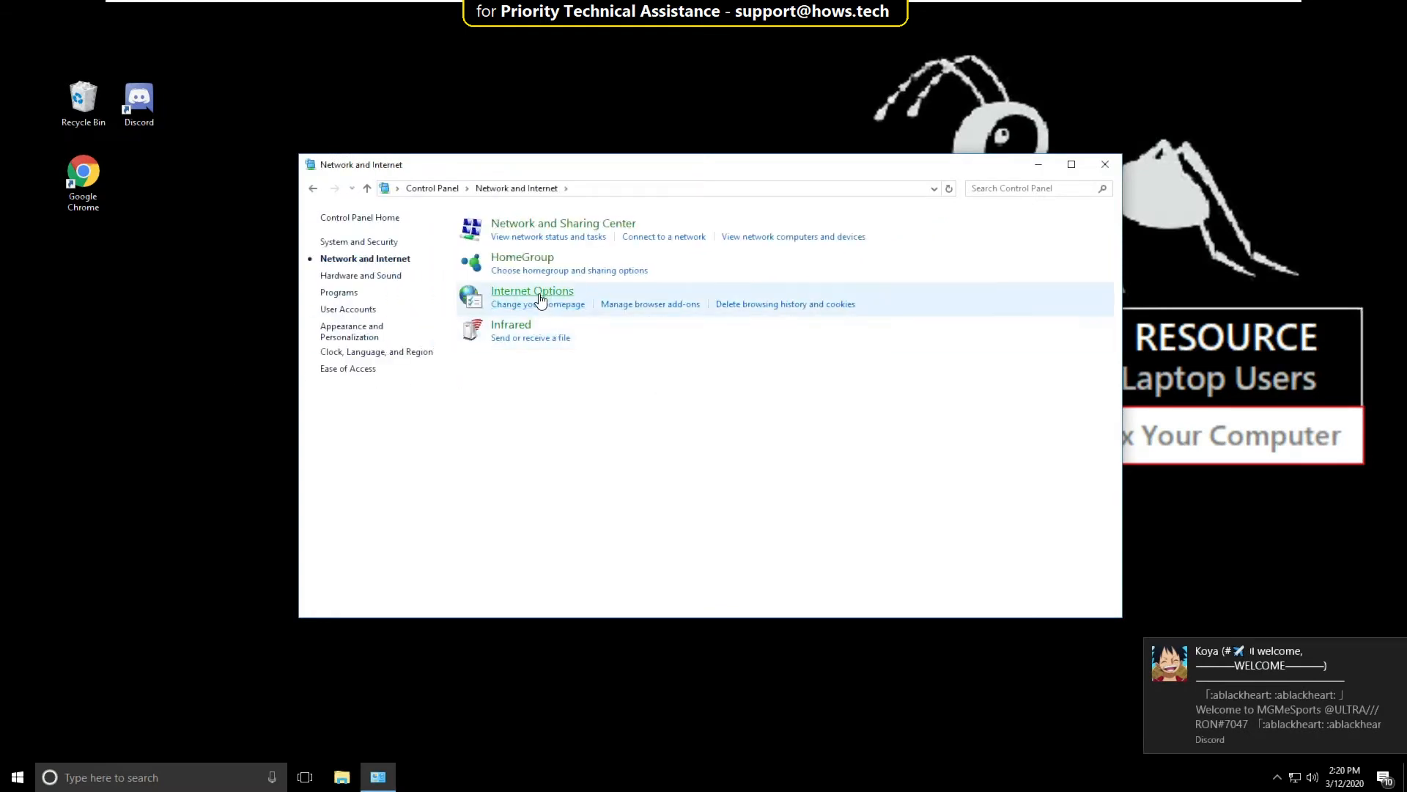
click(531, 290)
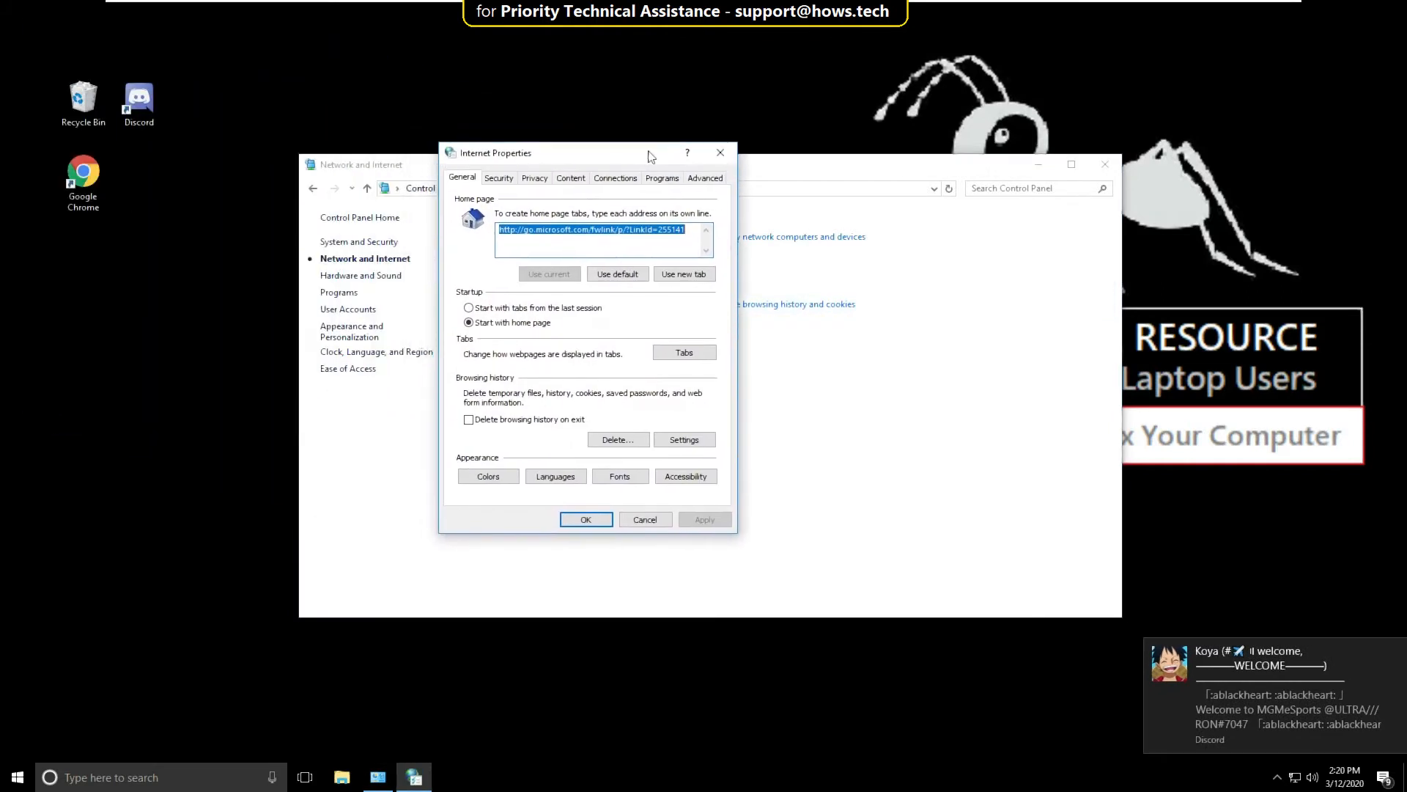
mouse_move(609, 367)
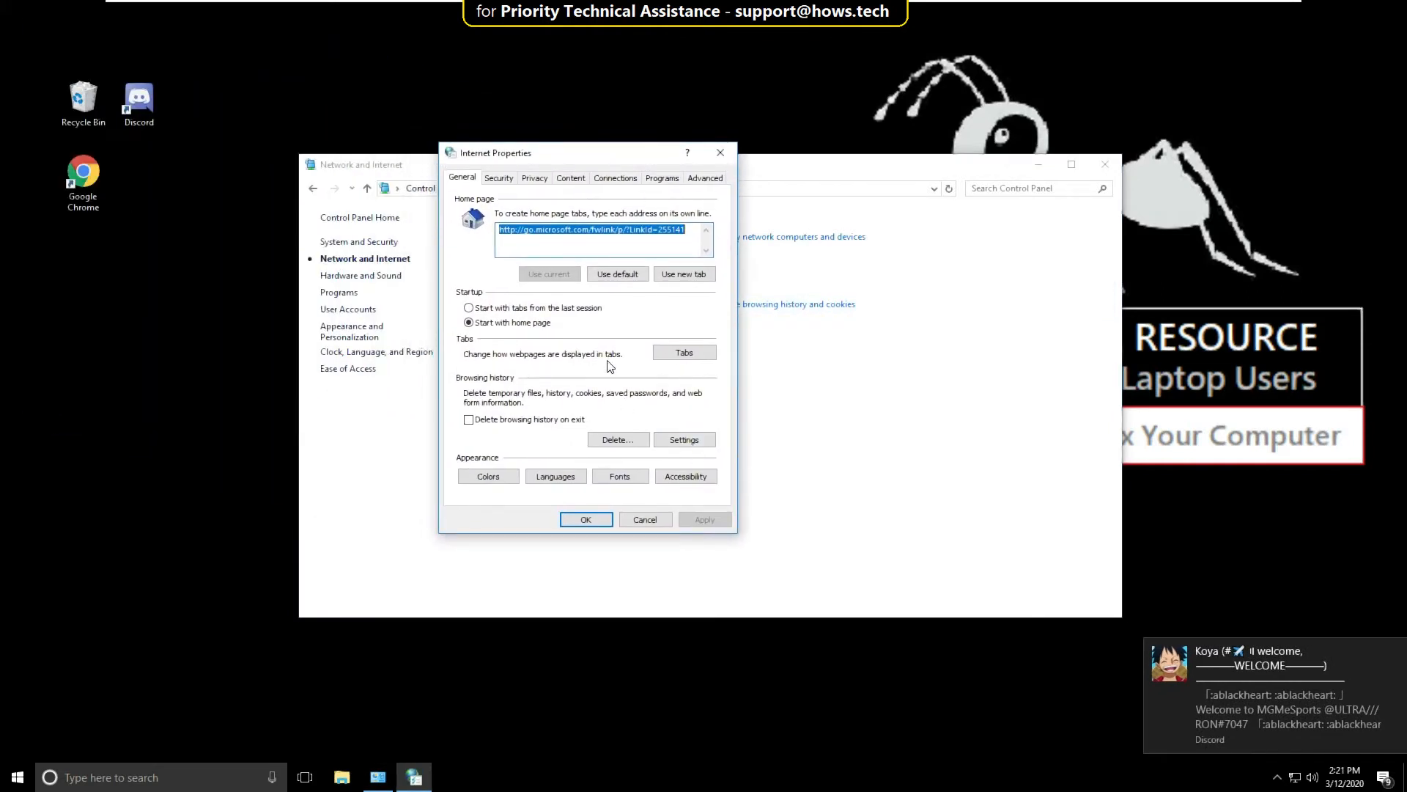
Step: In Connections > LAN settings, turn off 'Use a proxy server for your LAN' and confirm with OK, OK
click(615, 177)
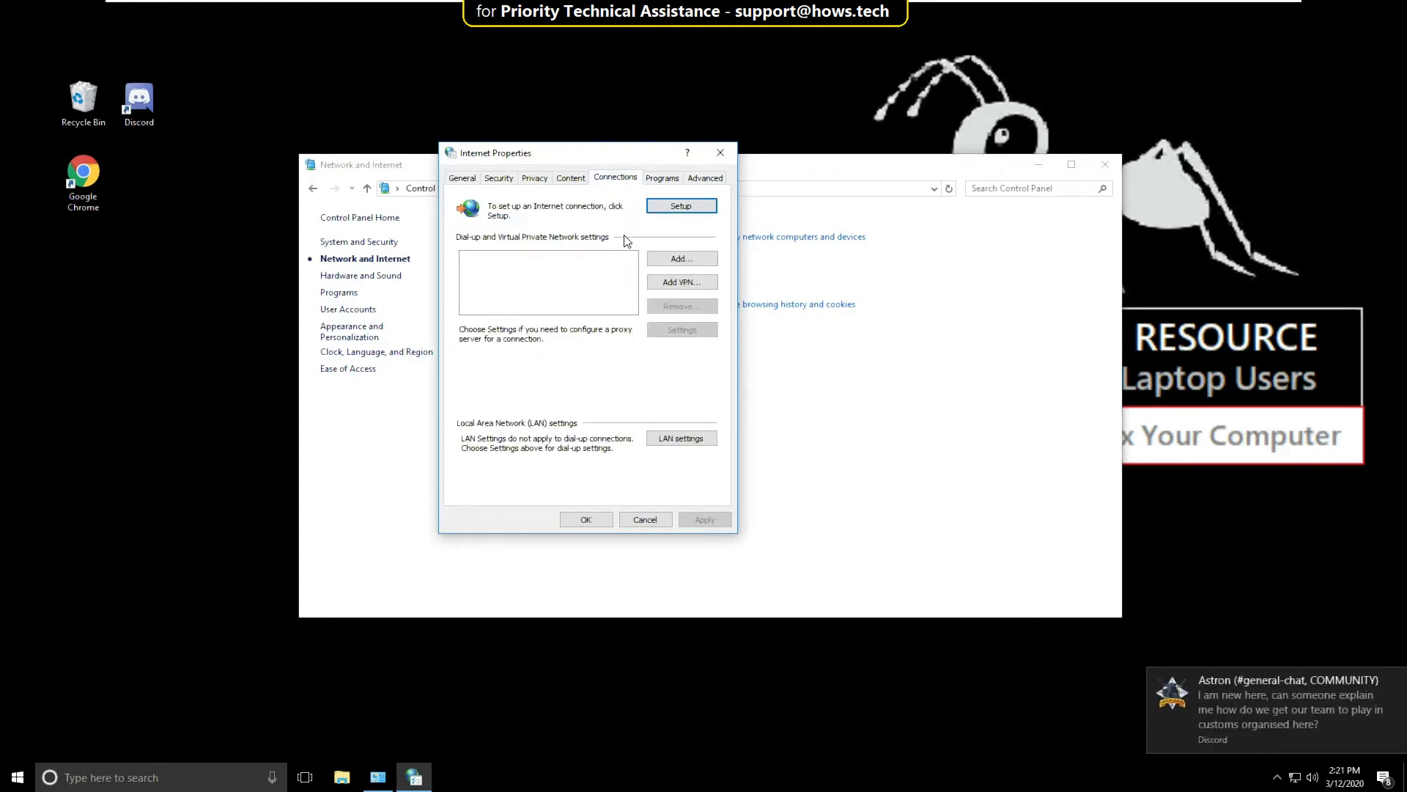
click(680, 438)
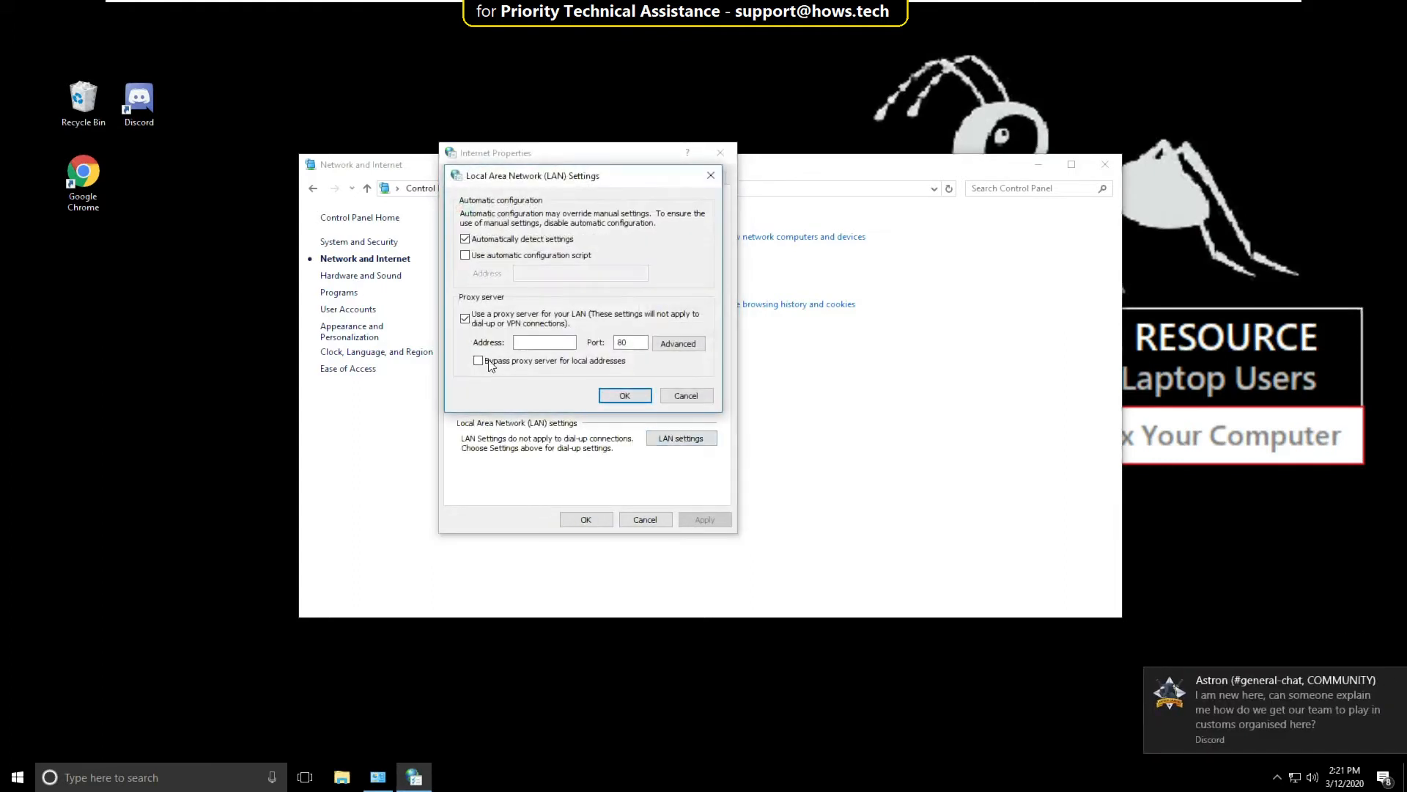
click(464, 317)
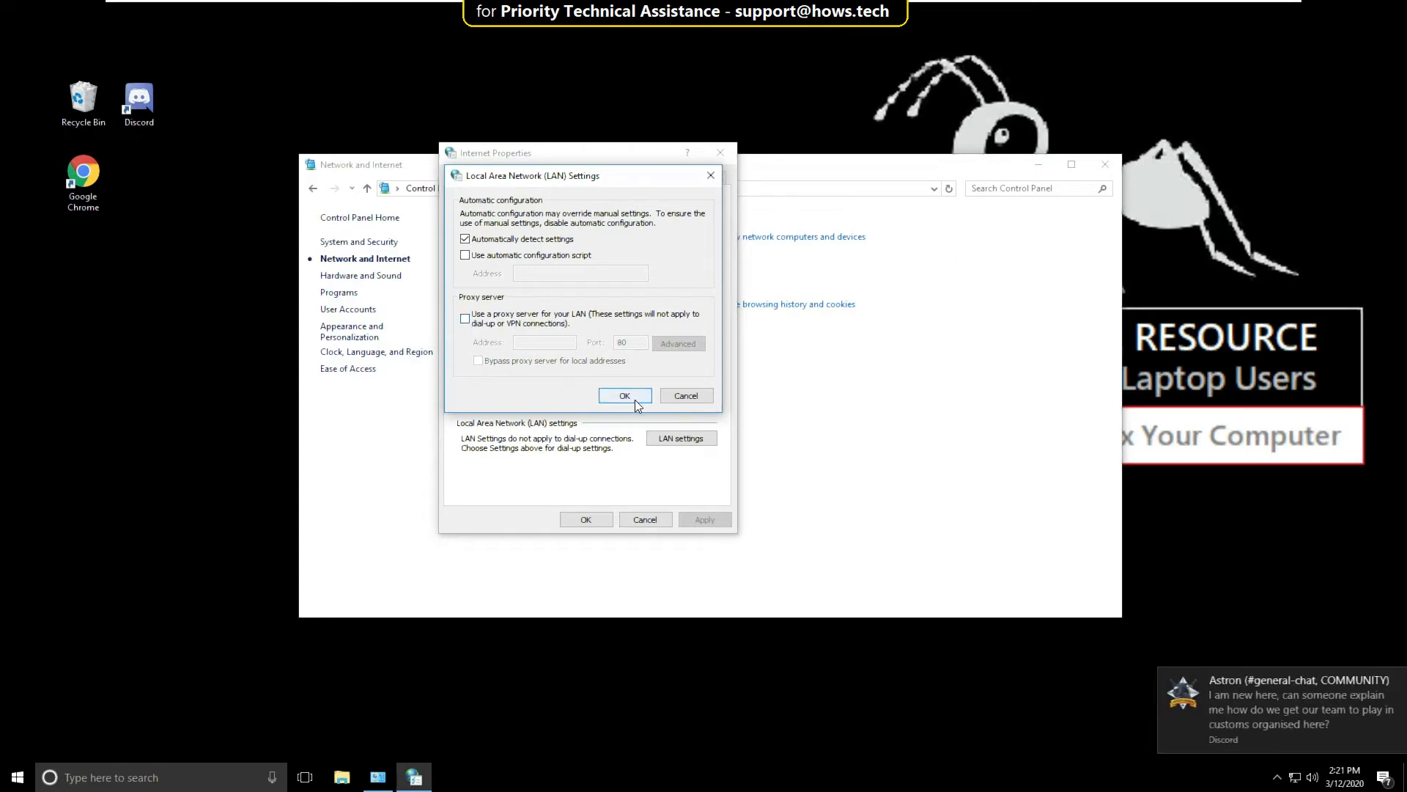
click(624, 395)
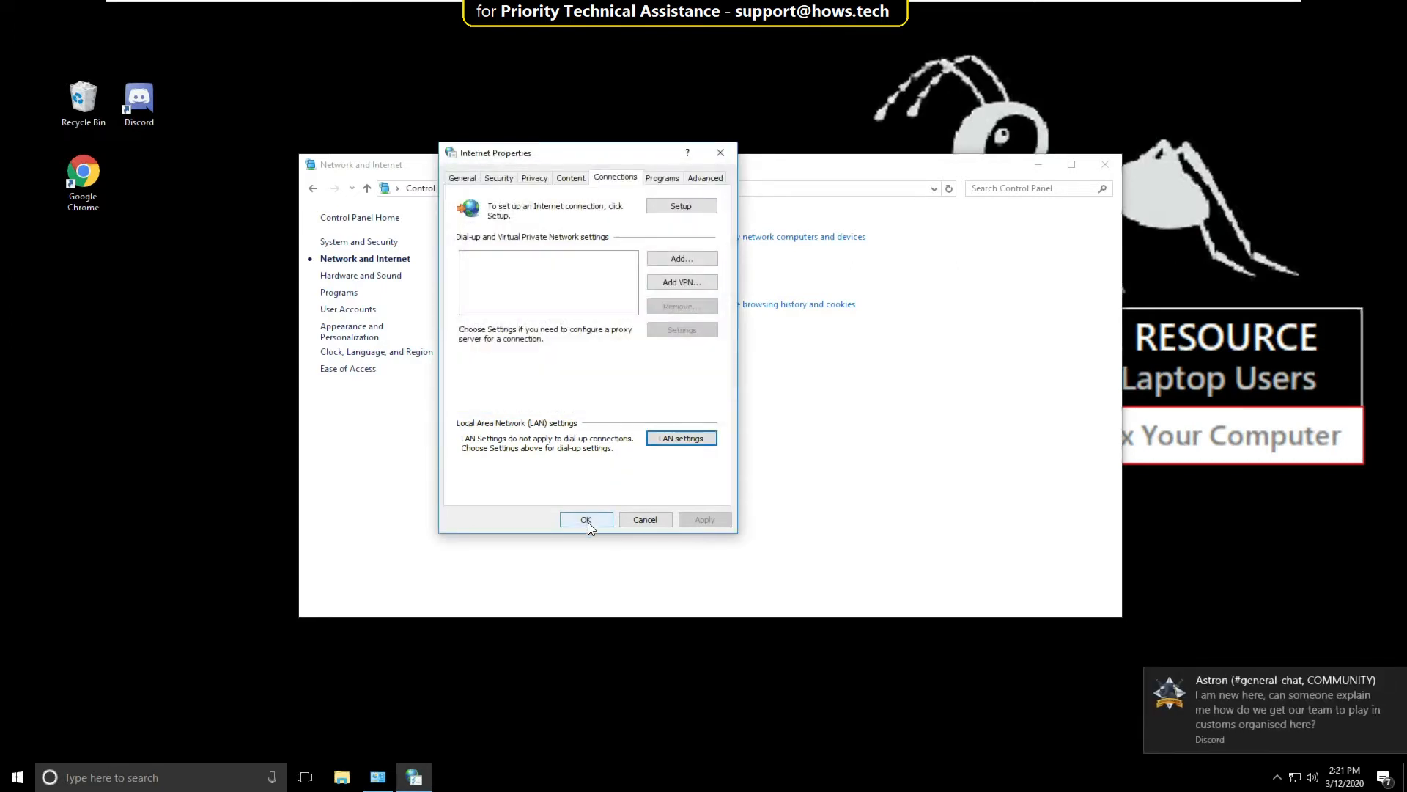
click(585, 519)
text(c)
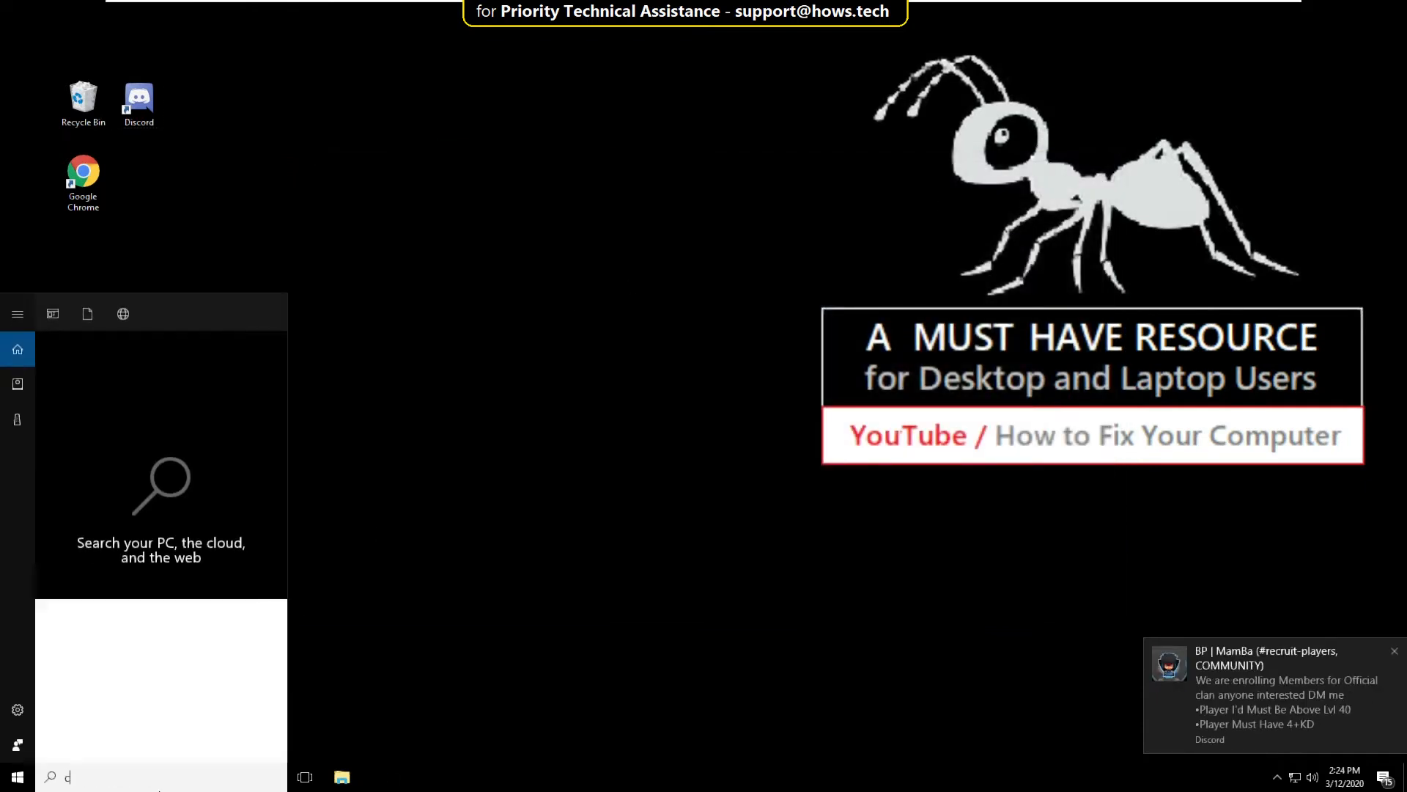
Step: Reopen Control Panel and reach Network Connections via Network and Sharing Center > Change adapter settings
text(ontrol panel)
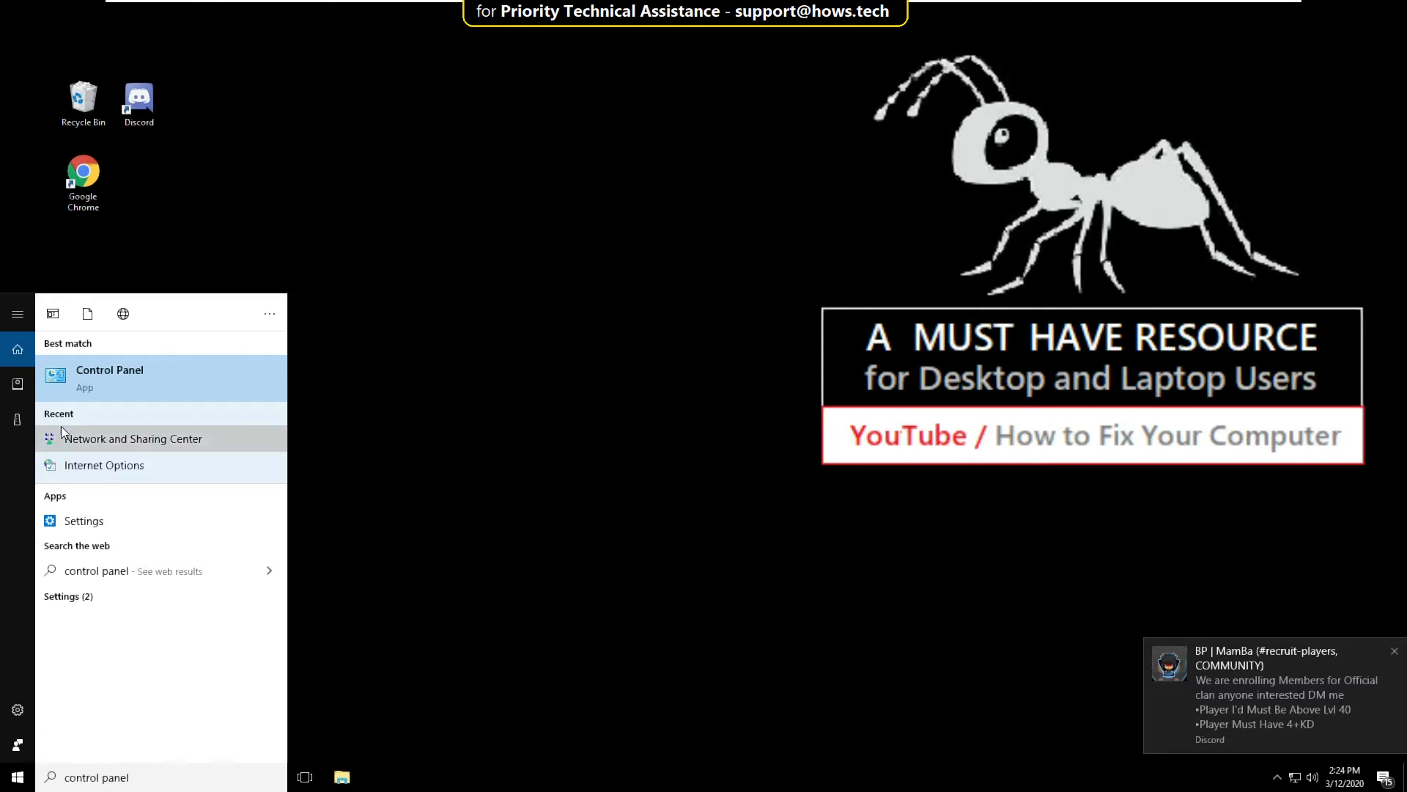
click(109, 376)
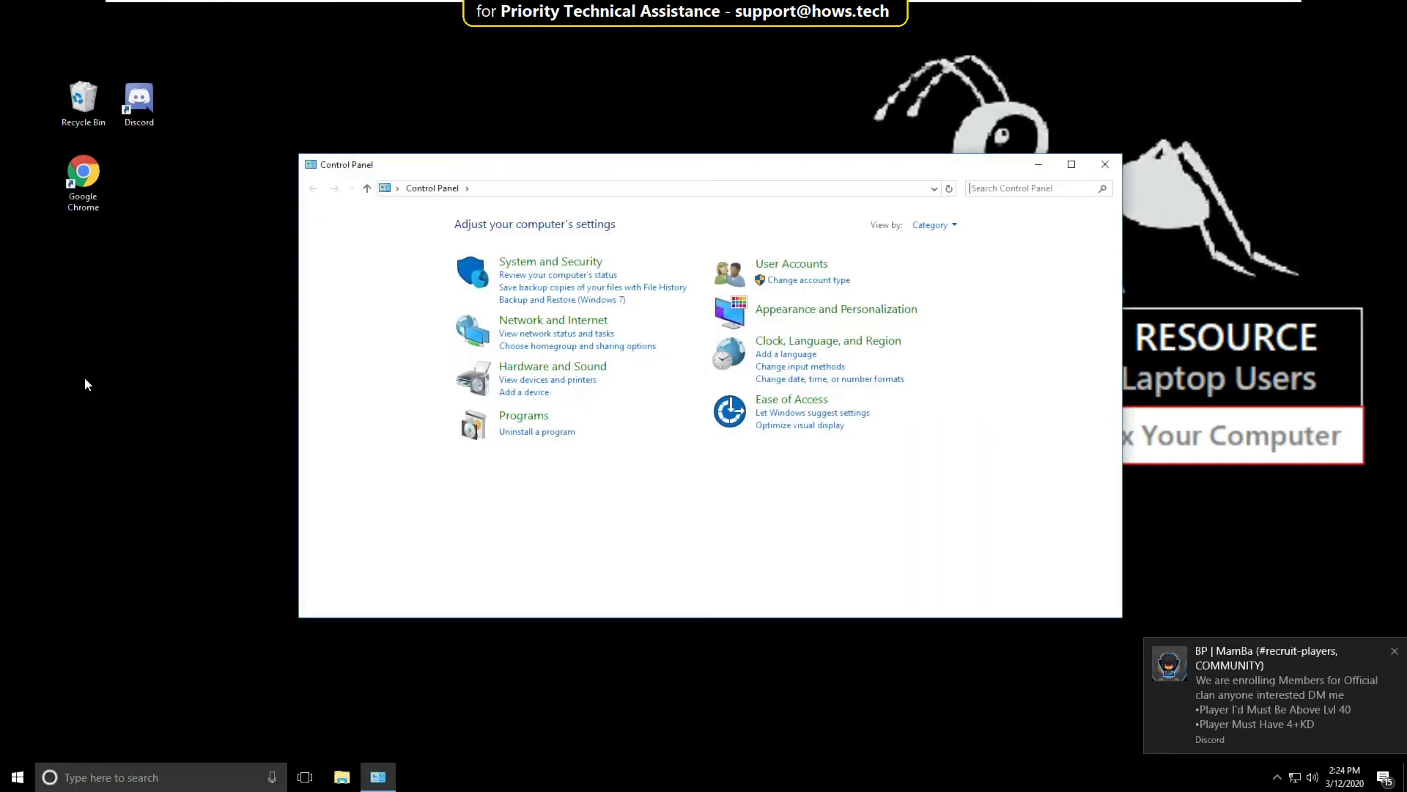
mouse_move(553, 319)
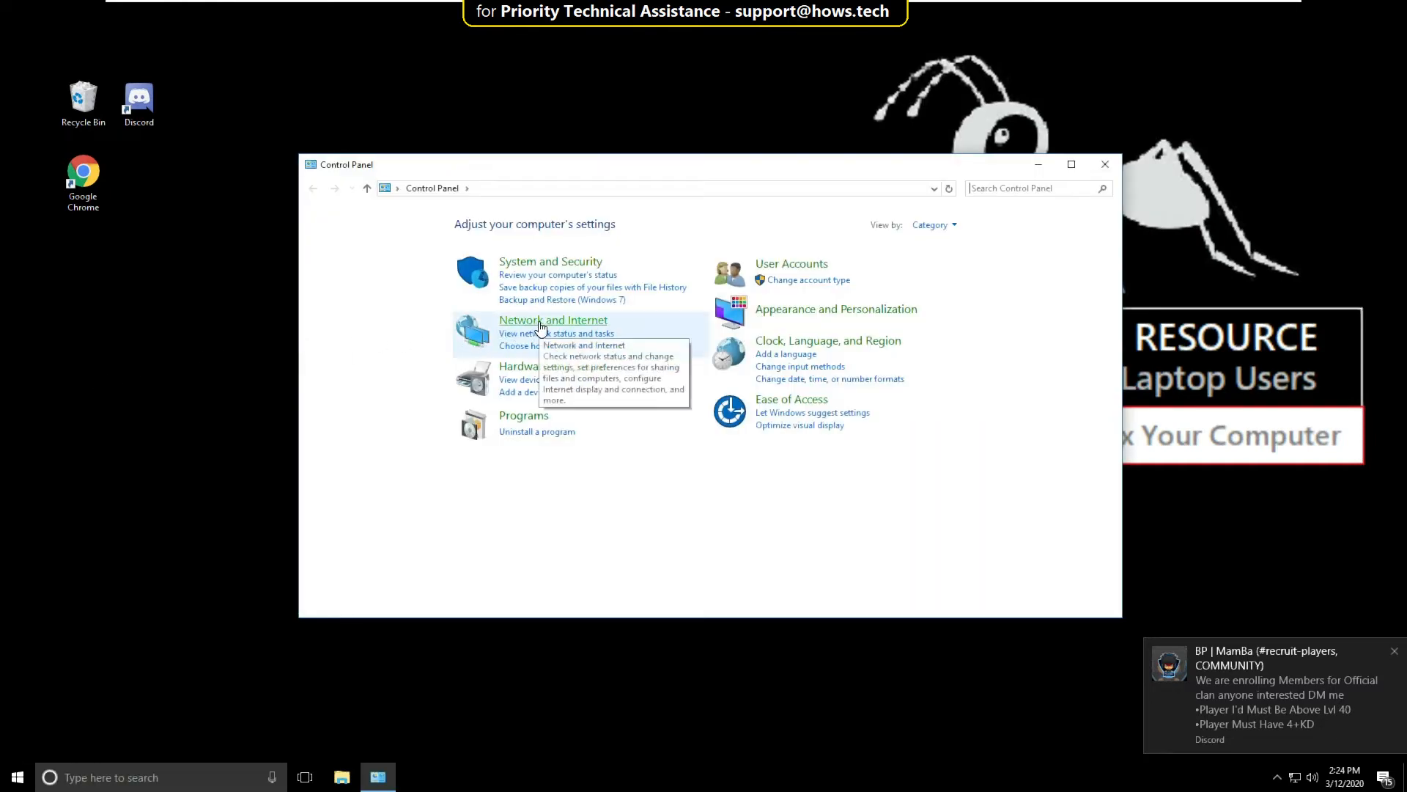
click(552, 320)
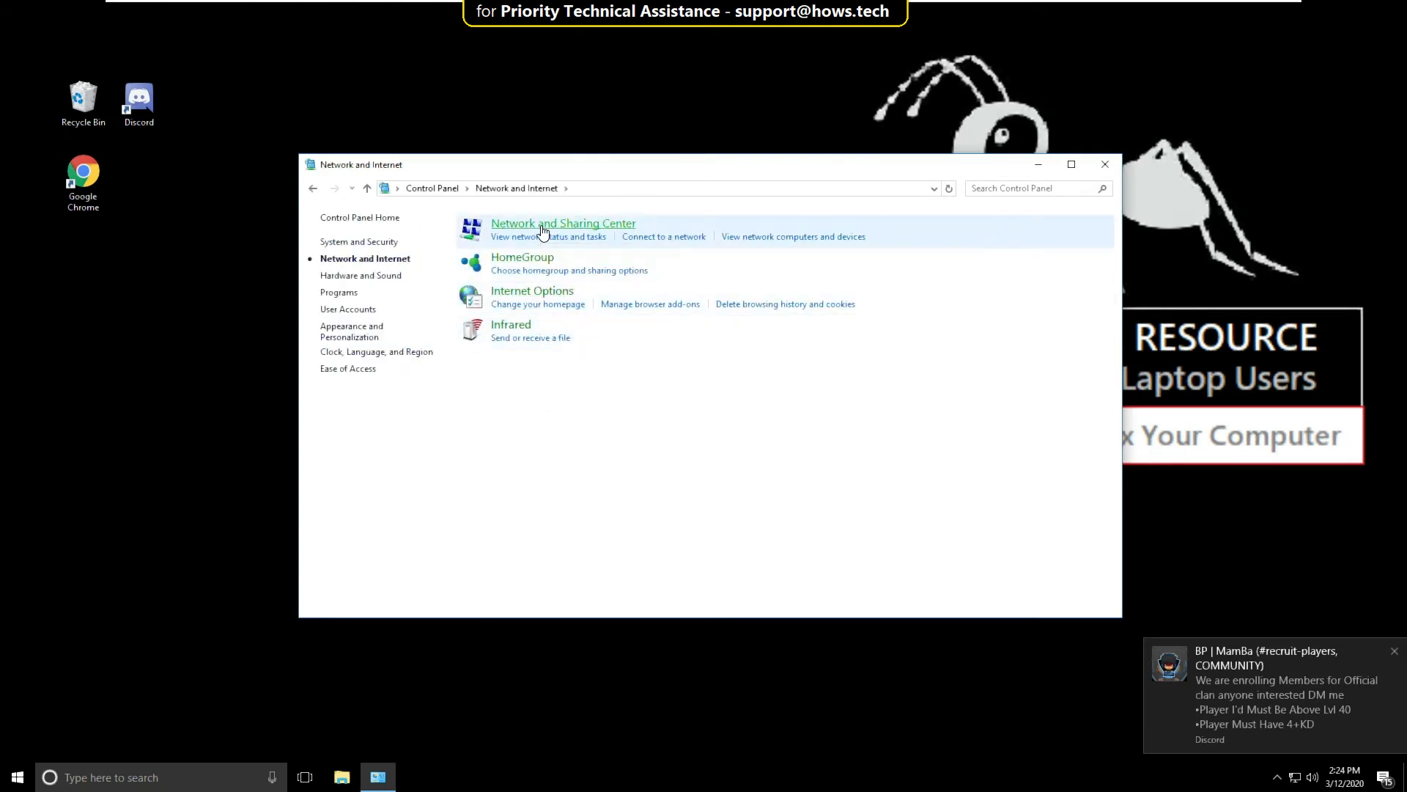
click(563, 223)
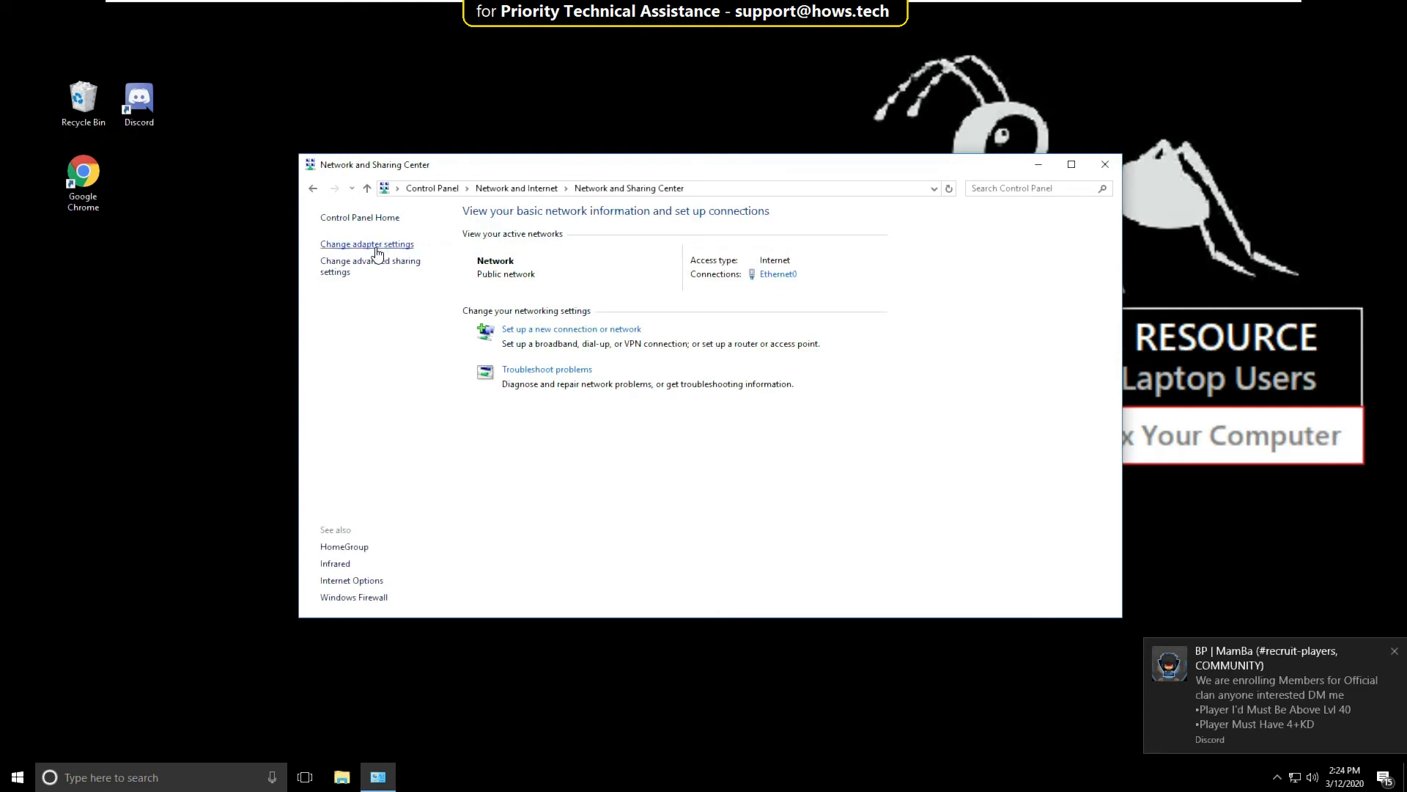
click(367, 244)
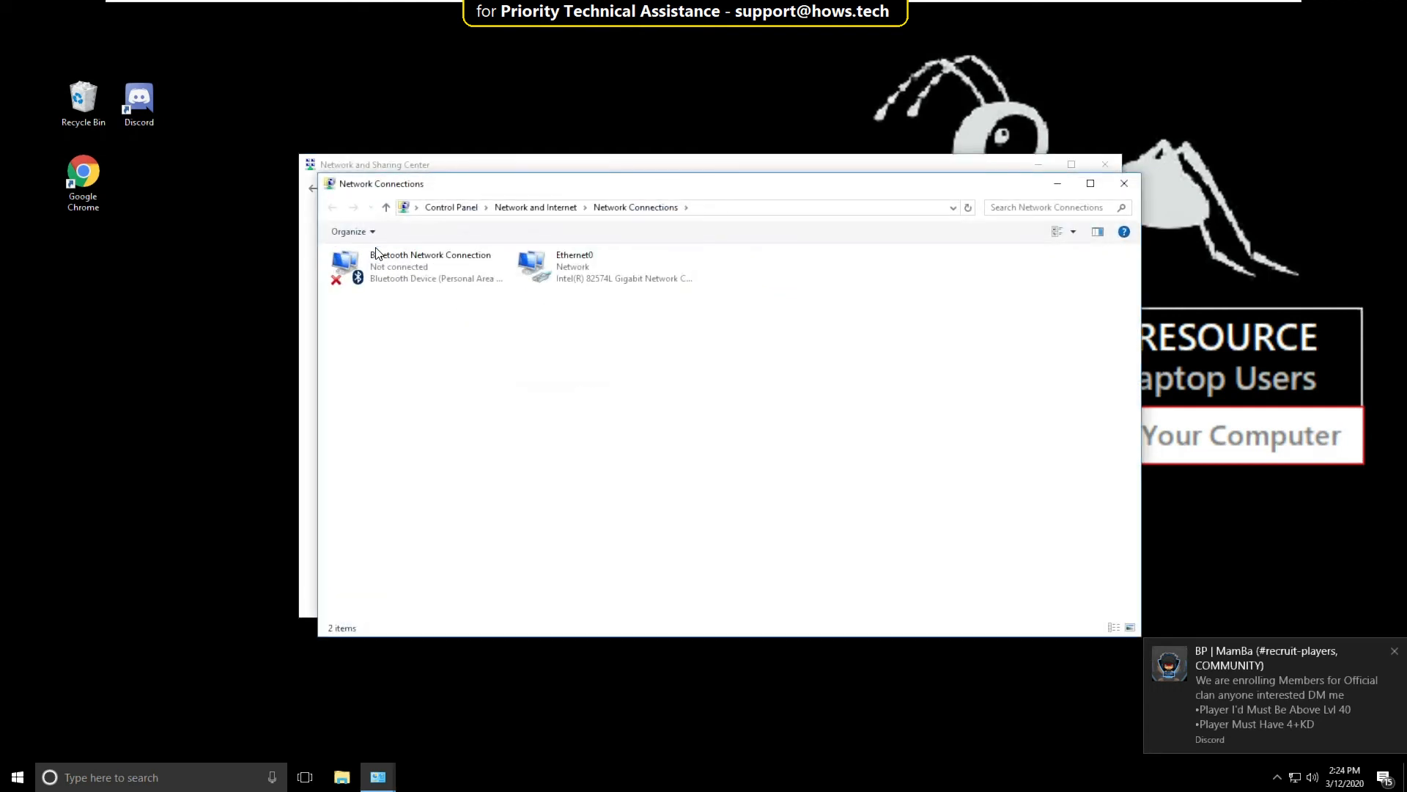
Step: Bring up Ethernet0 Properties and select Internet Protocol Version 4 (TCP/IPv4)
right_click(575, 265)
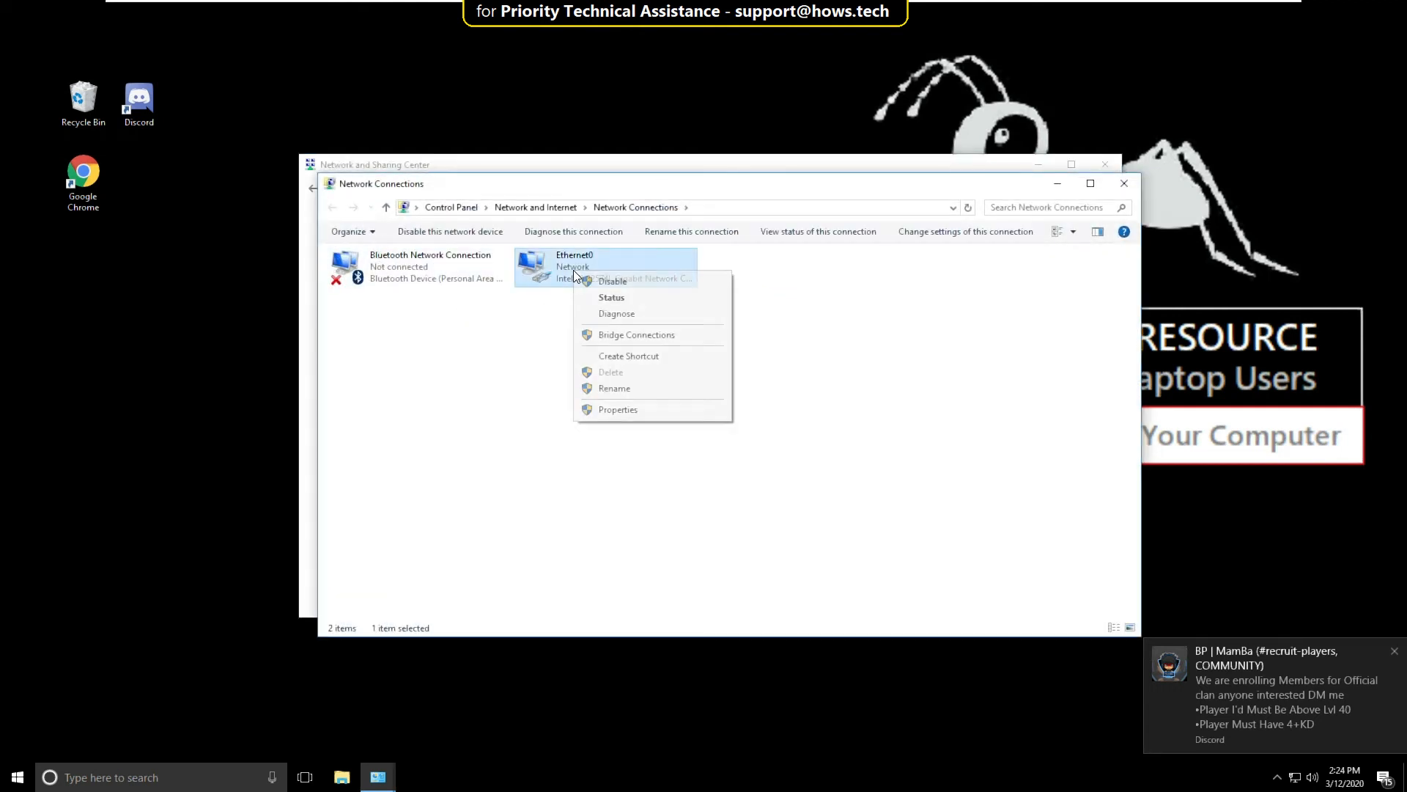
click(617, 409)
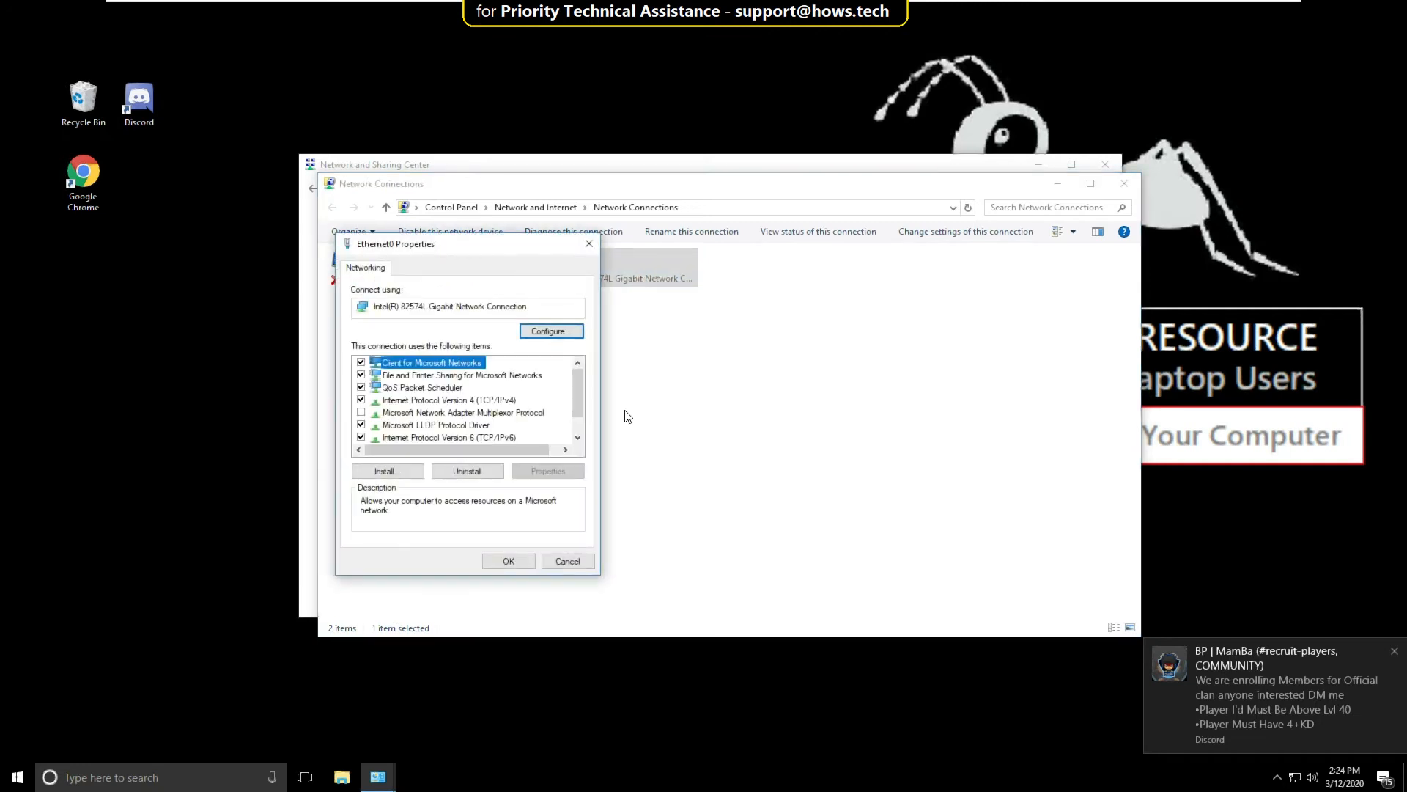
click(449, 400)
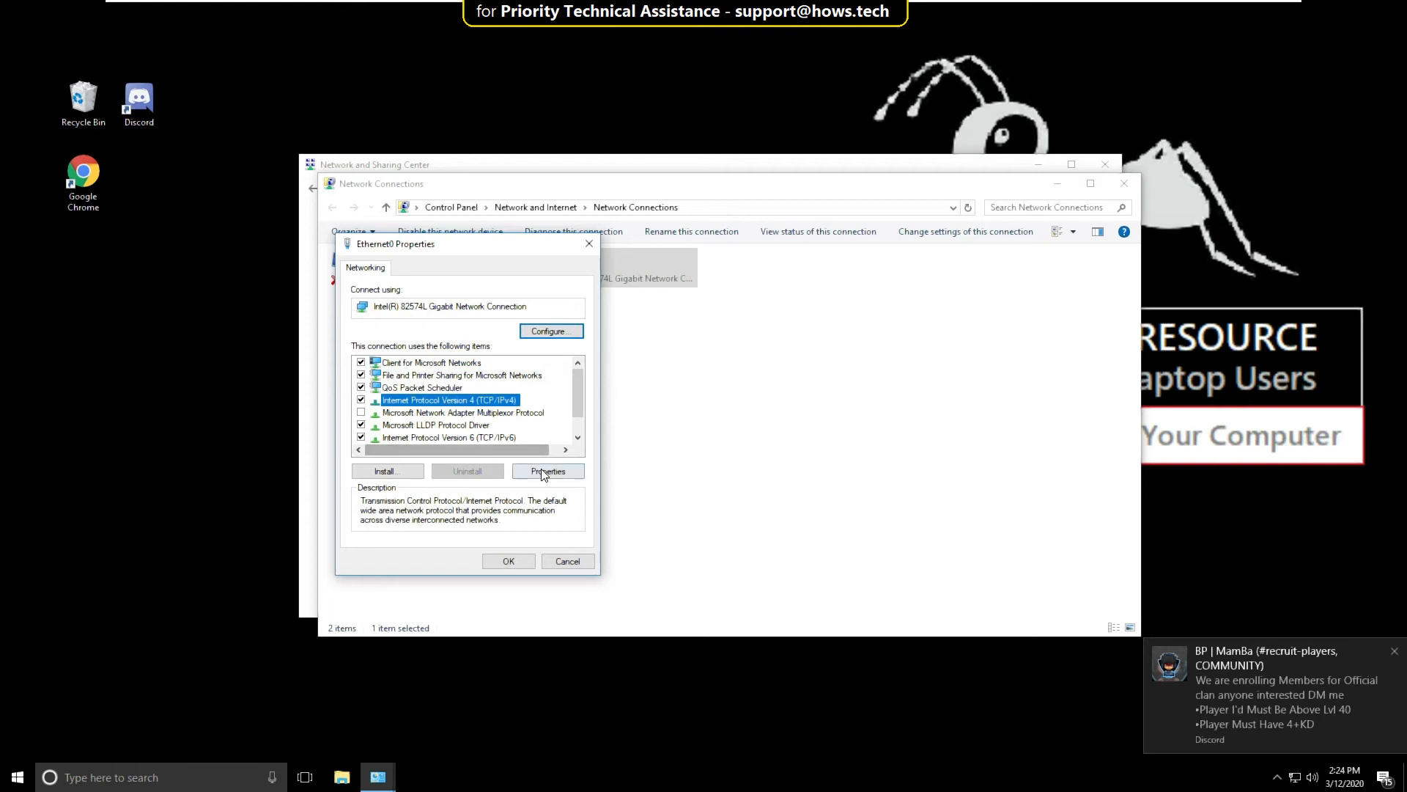
Step: Set Ethernet0 IPv4 DNS servers to 1.1.1.1 and 1.0.0.1 and save with OK
click(548, 471)
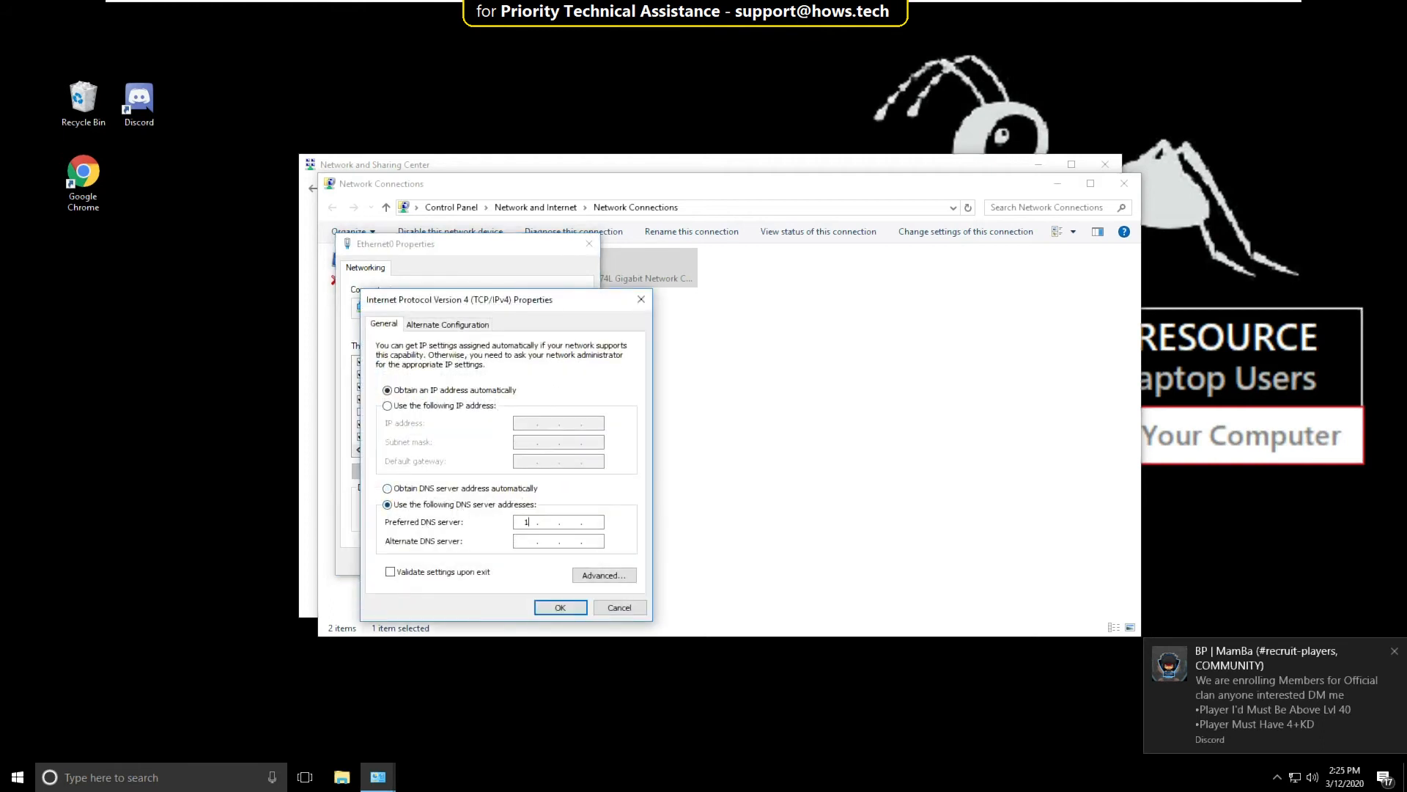
text(1.1.1)
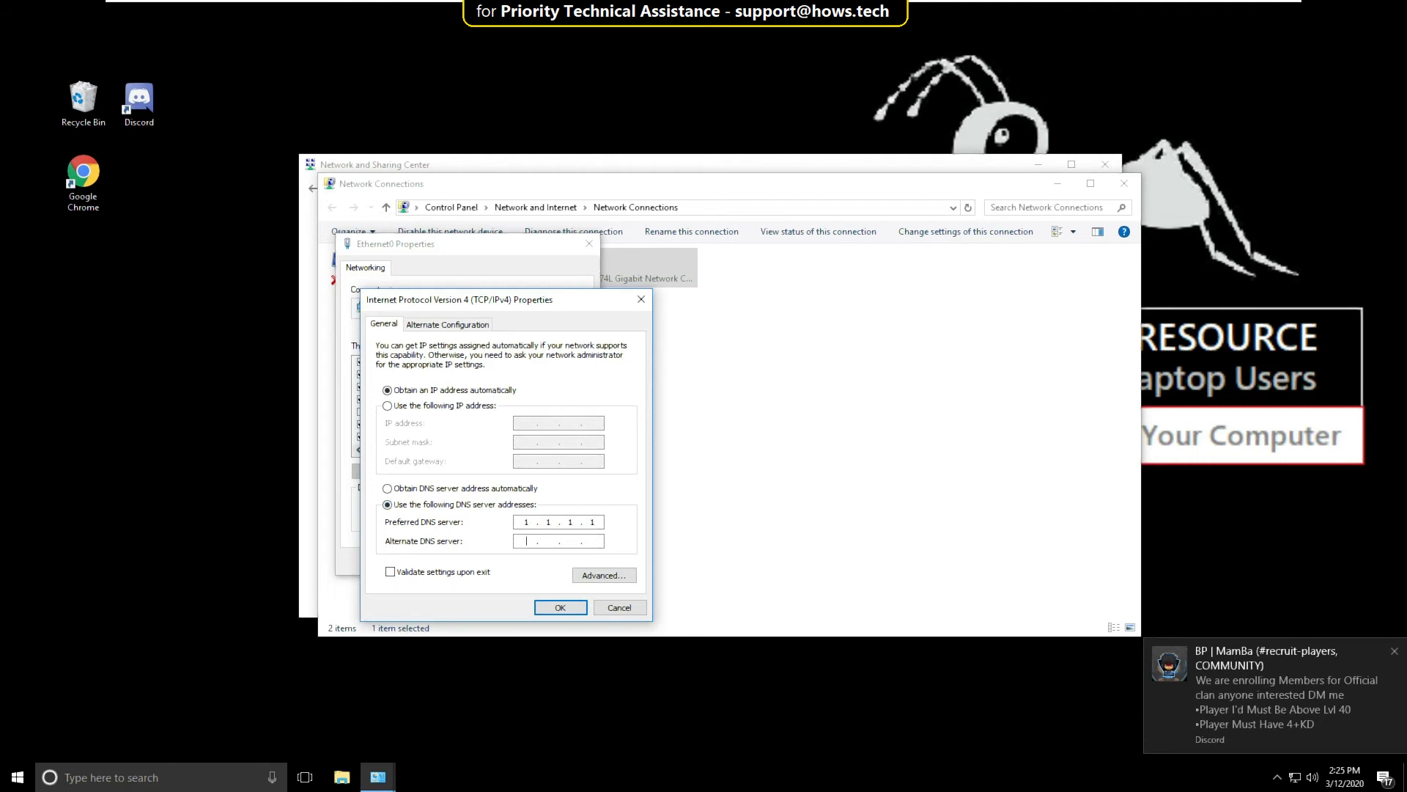
text(1.0.0.1)
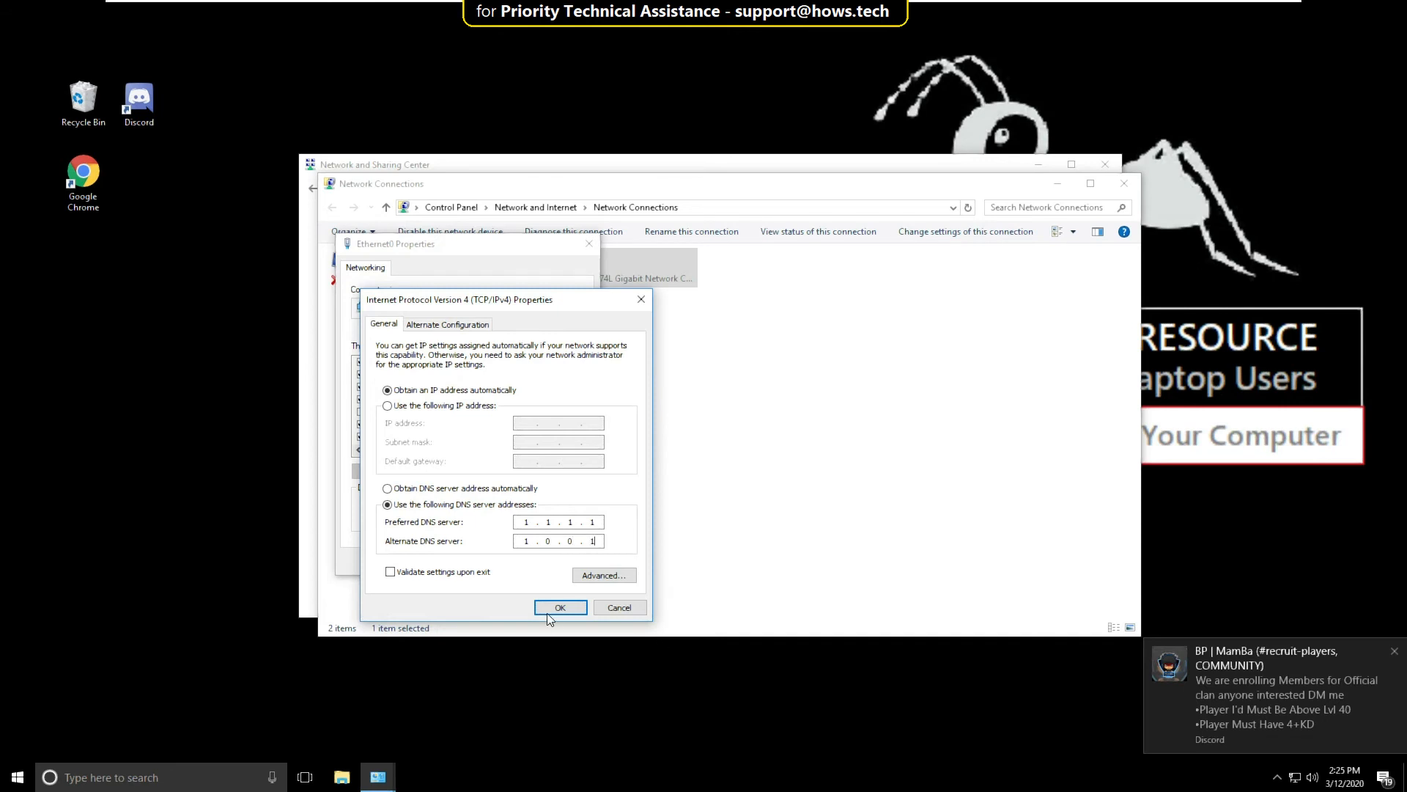
click(559, 607)
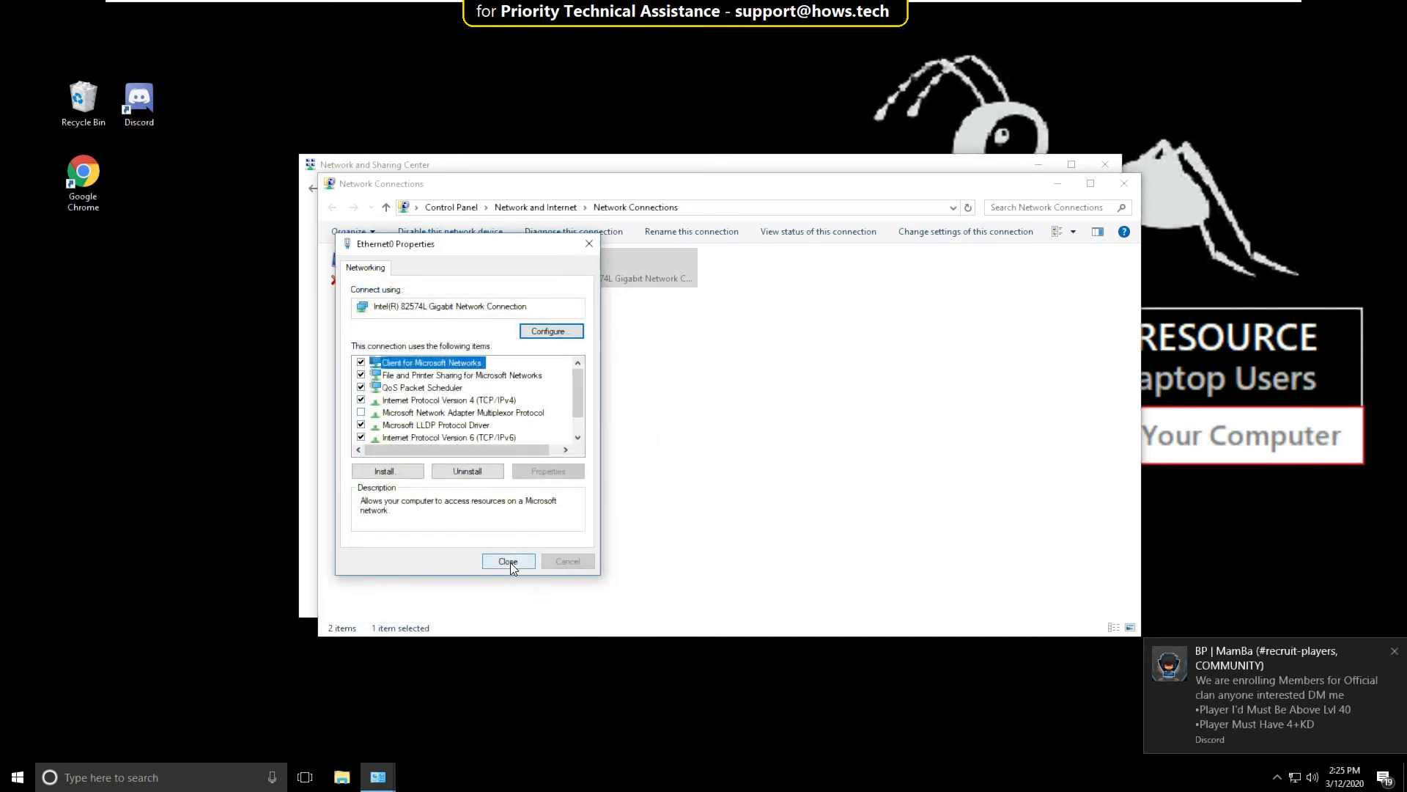
Step: Close Ethernet0 Properties and Network Connections, then bring up Discord's launch options on the desktop
click(508, 561)
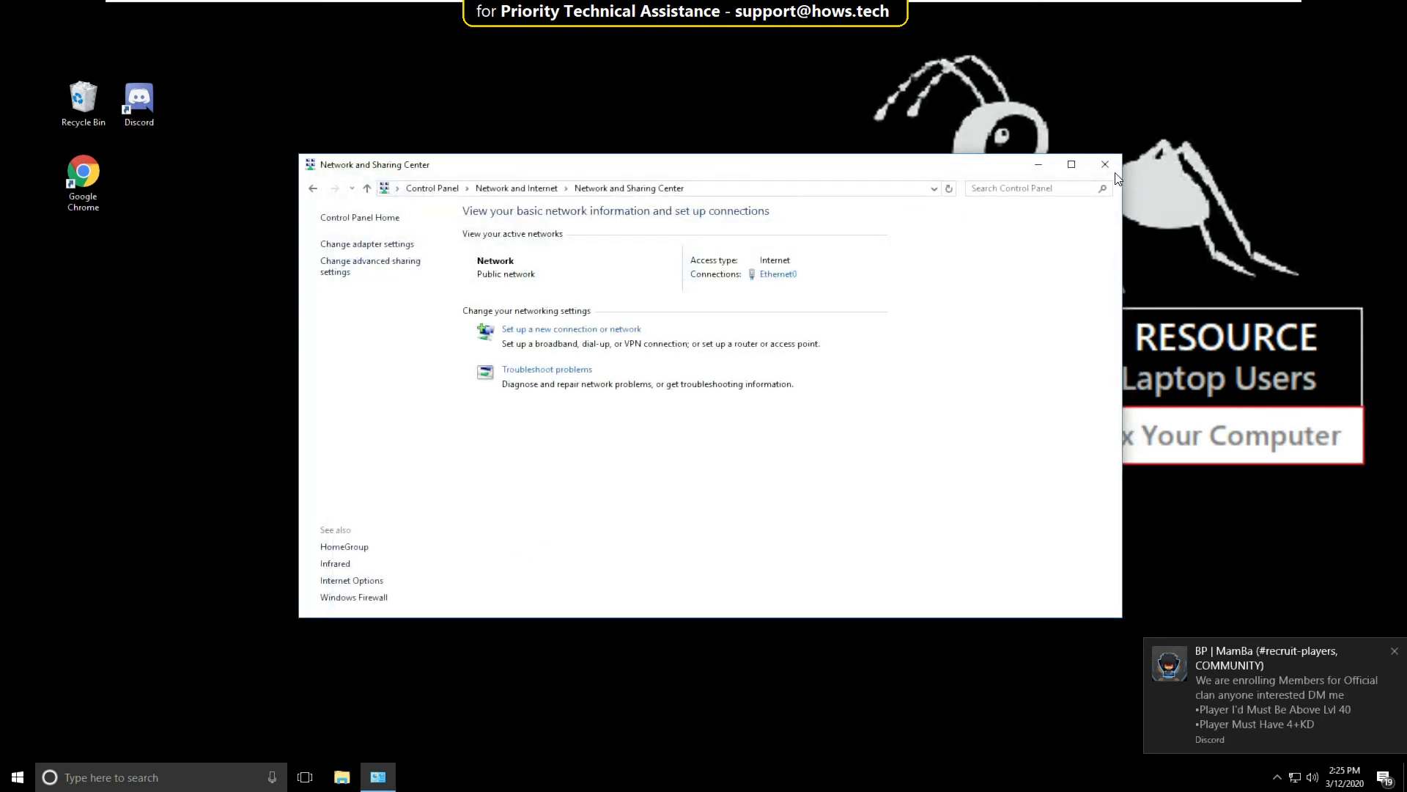
click(1105, 164)
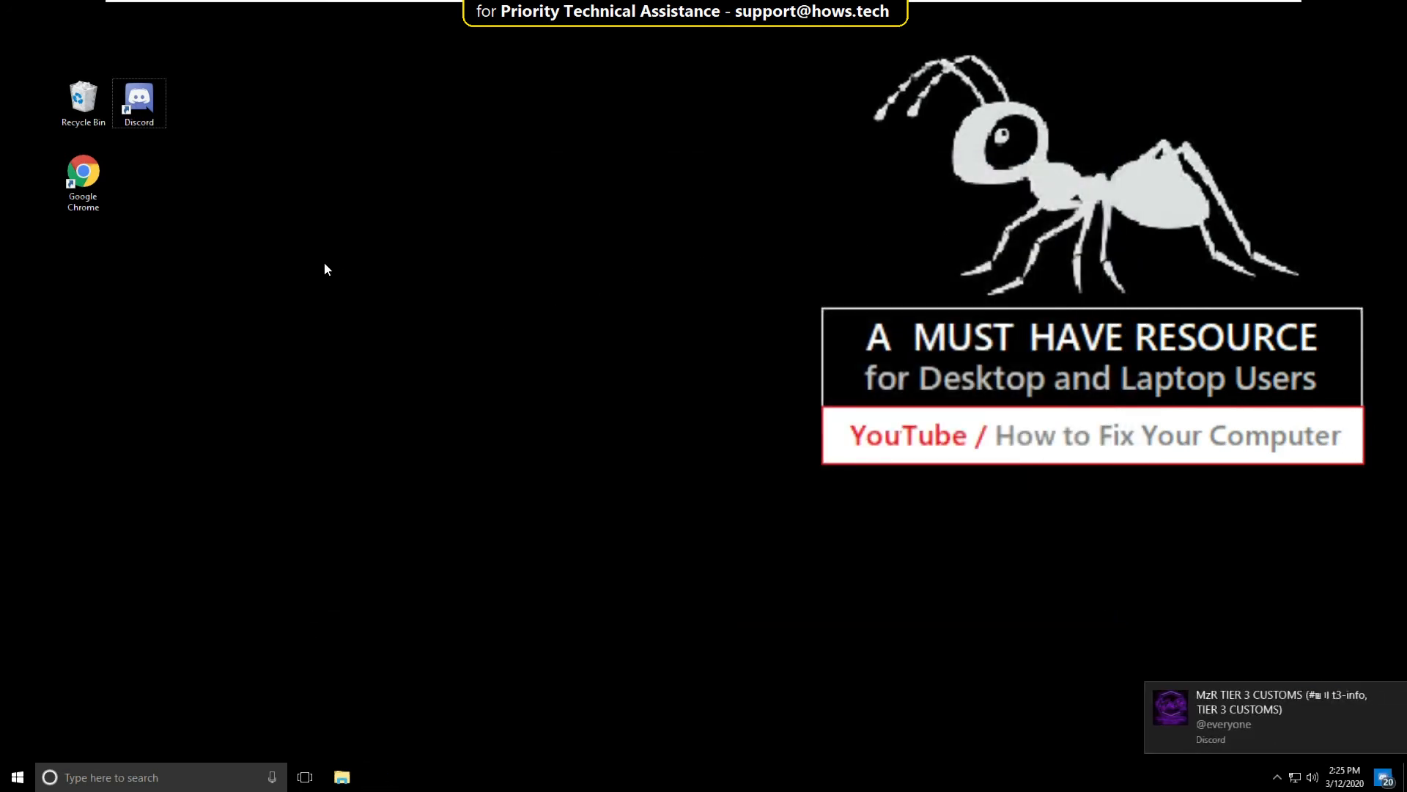
right_click(139, 103)
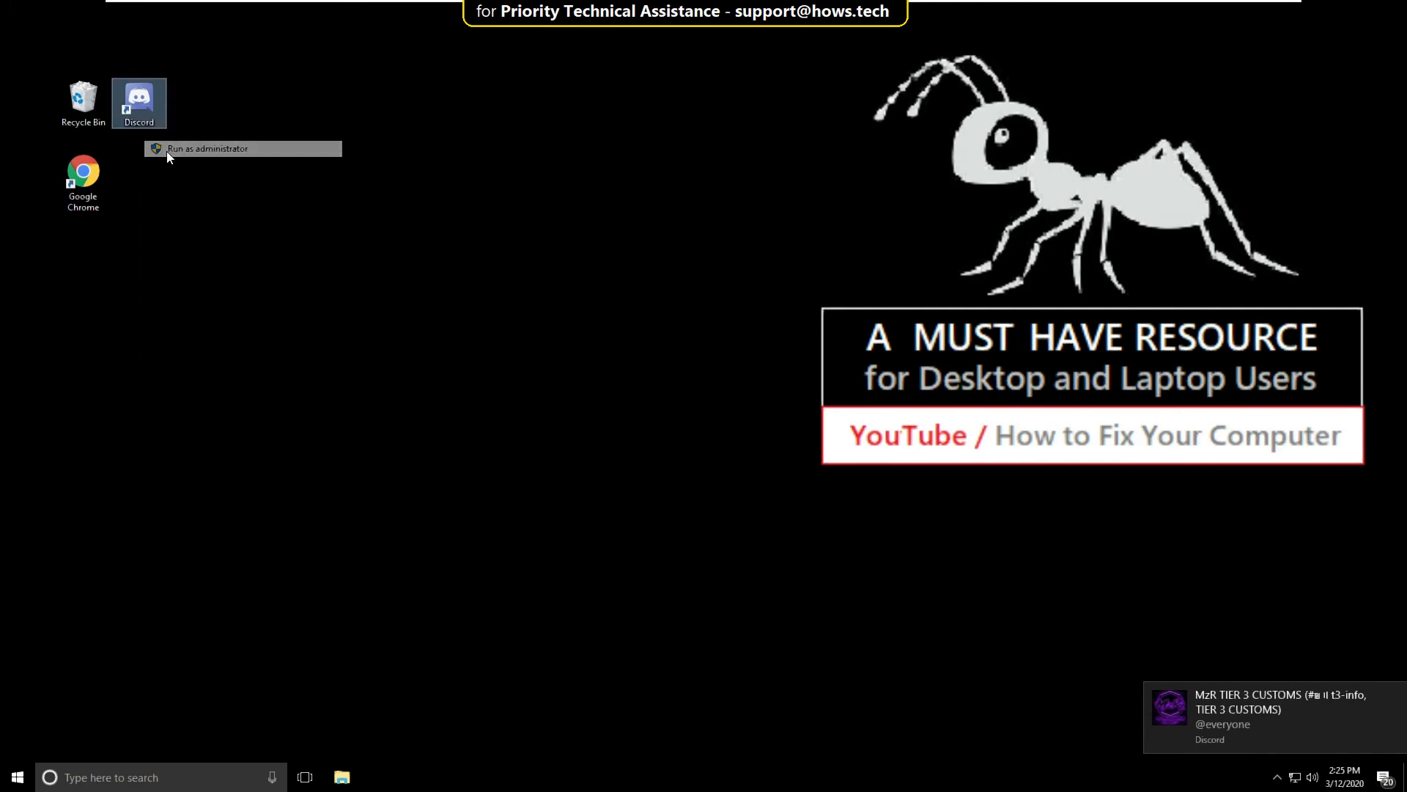